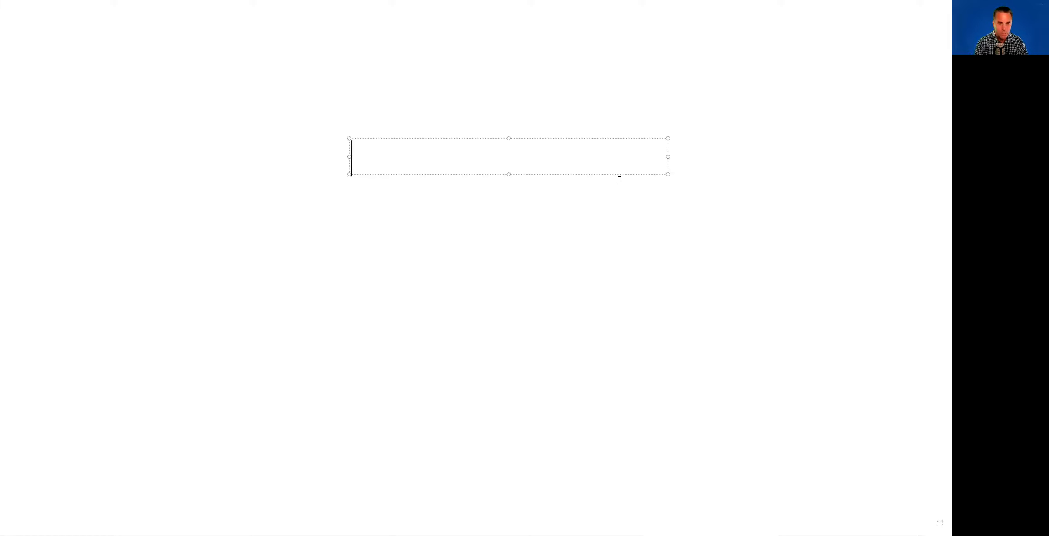
Enter 'Erasing Zeroes!!', 'Centric Swap CNS' and '$1.00 USD' as three lines in the text box
type("Erasing Zeroes!!")
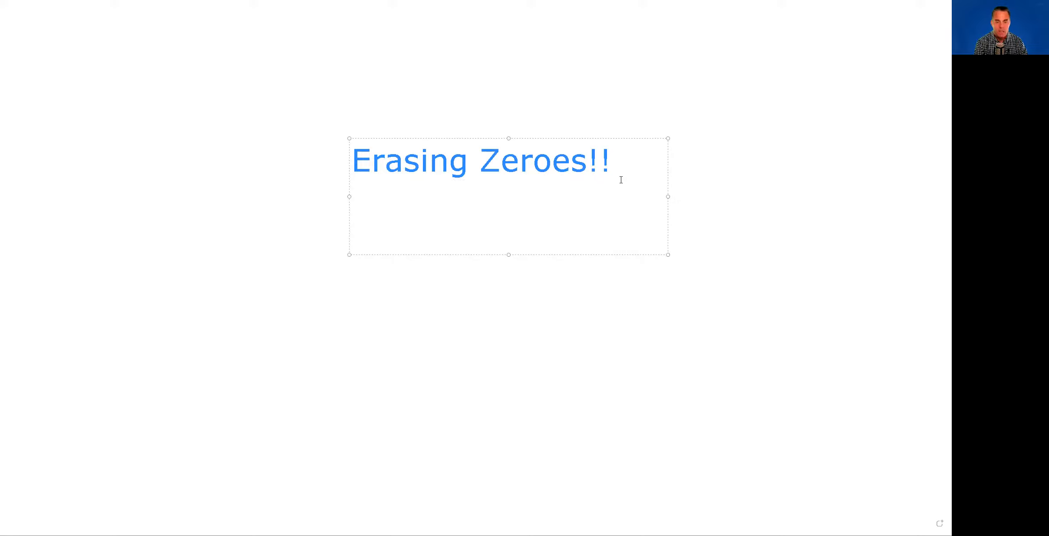
type("Centric Swap CN")
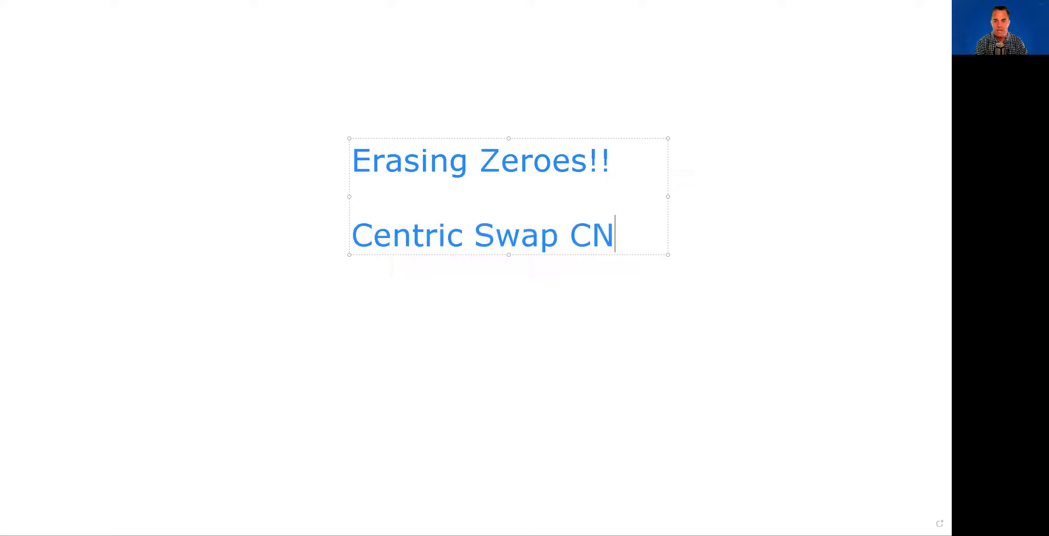
type("S")
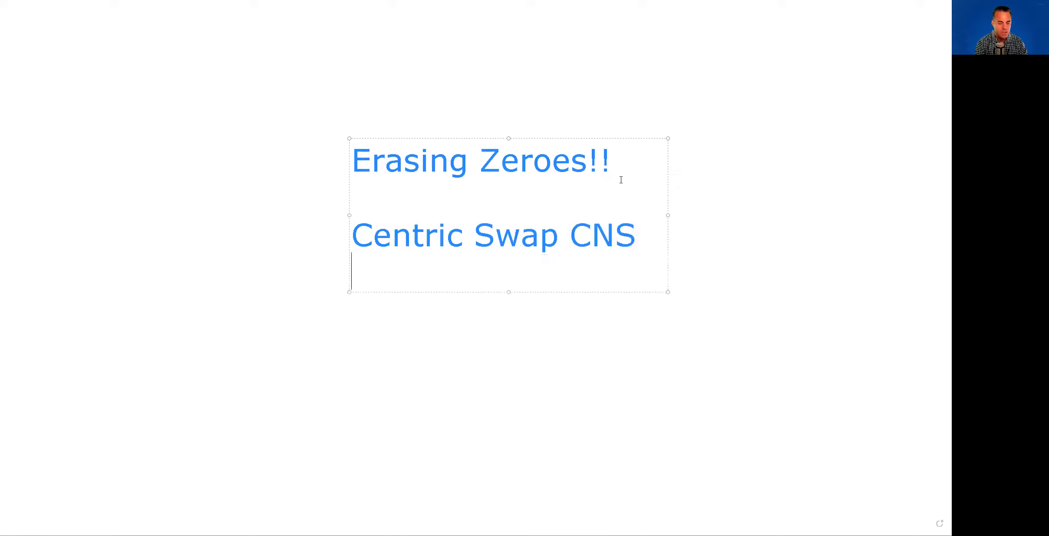
type("$1.")
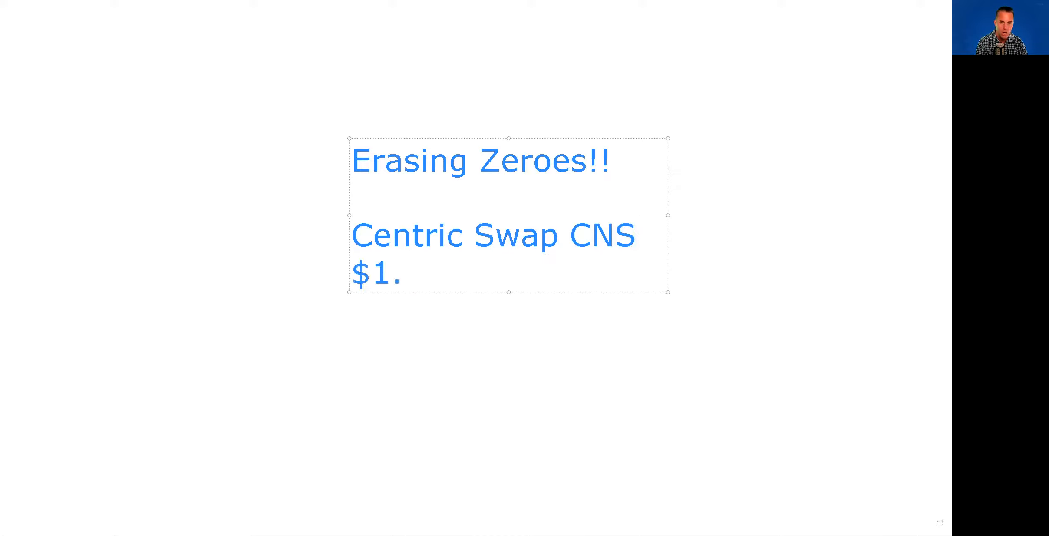
type("00")
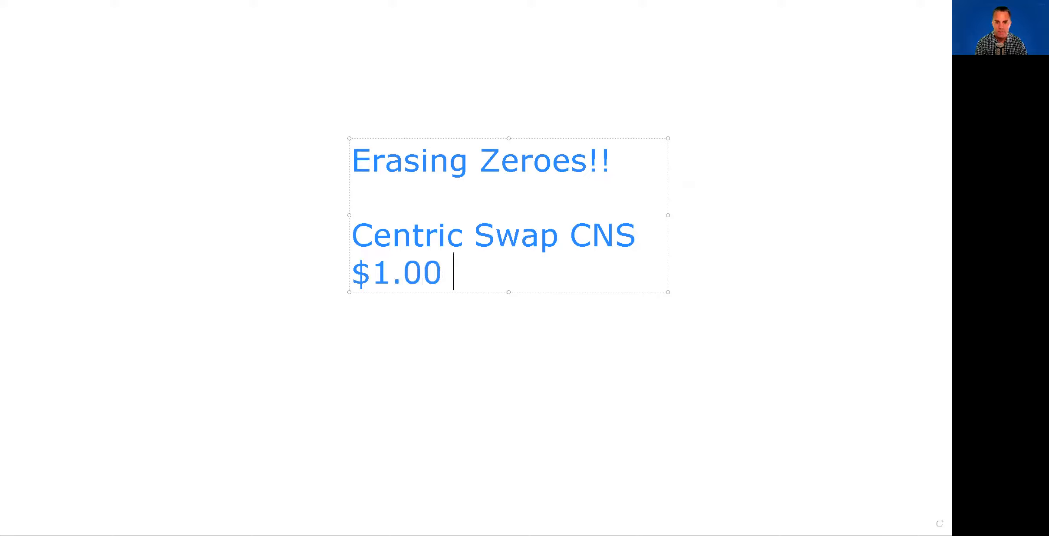
type("USD")
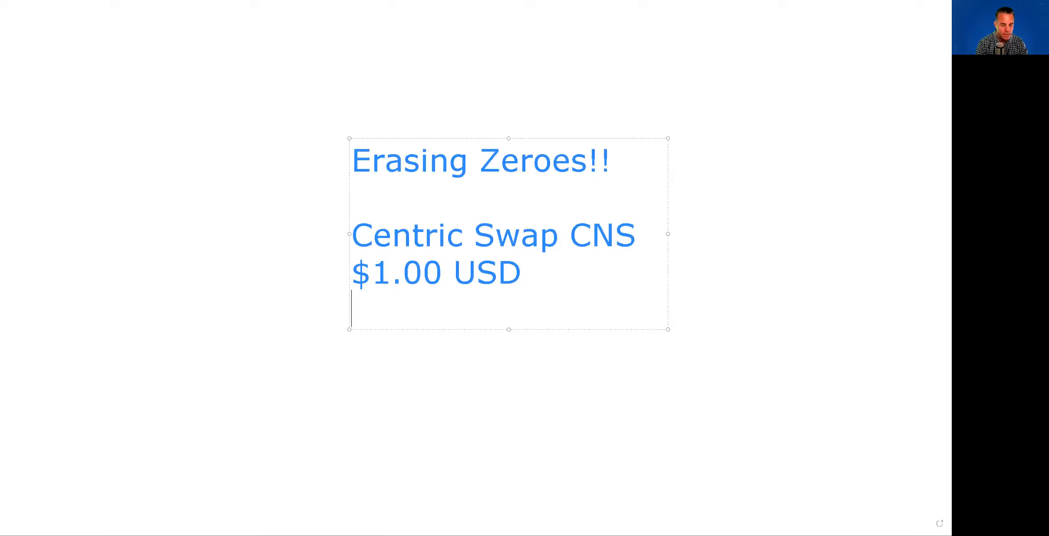
Add a fourth line reading '$0.00127' under '$1.00 USD'
type("$0.")
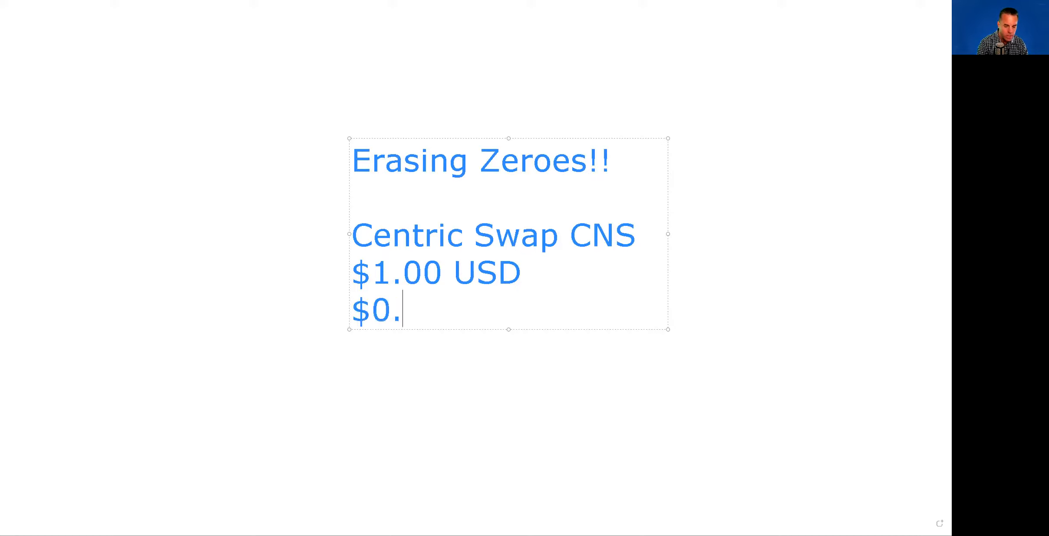
type("00")
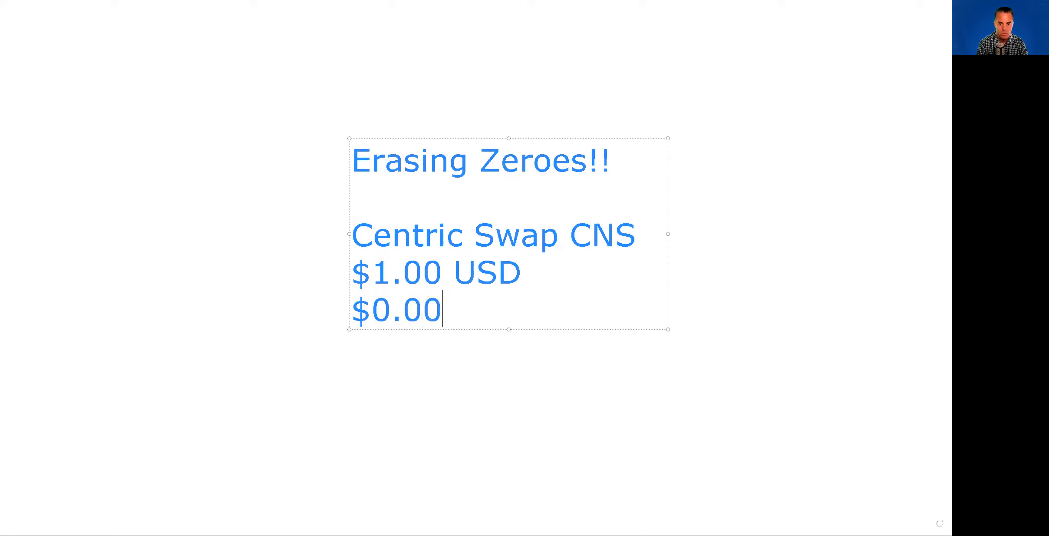
type("1")
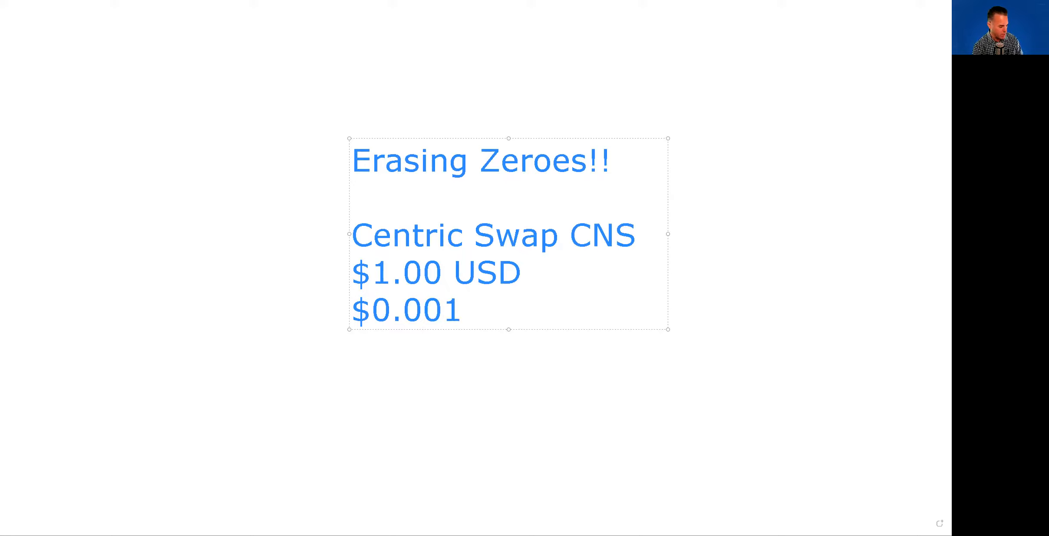
left_click(460, 310)
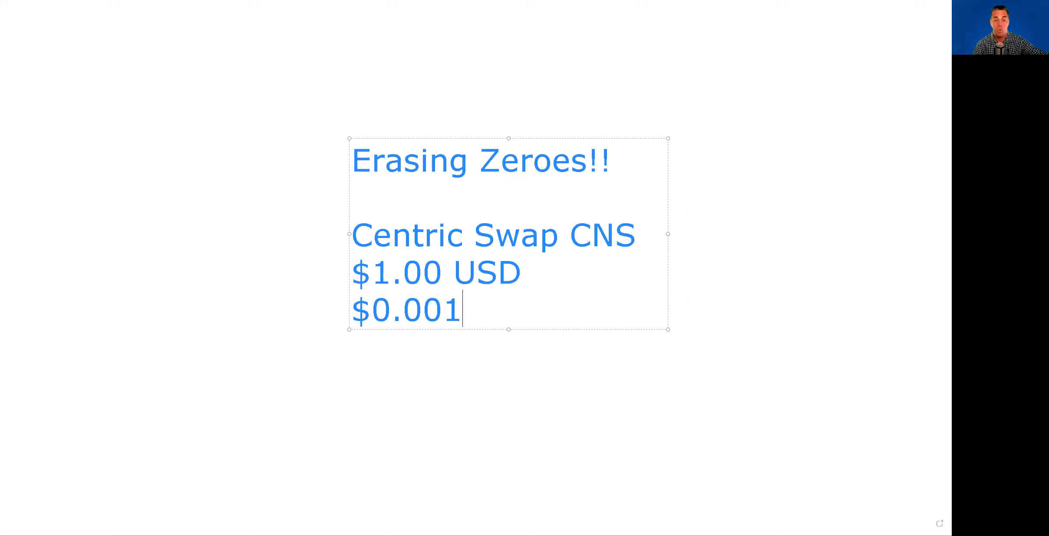
type("27")
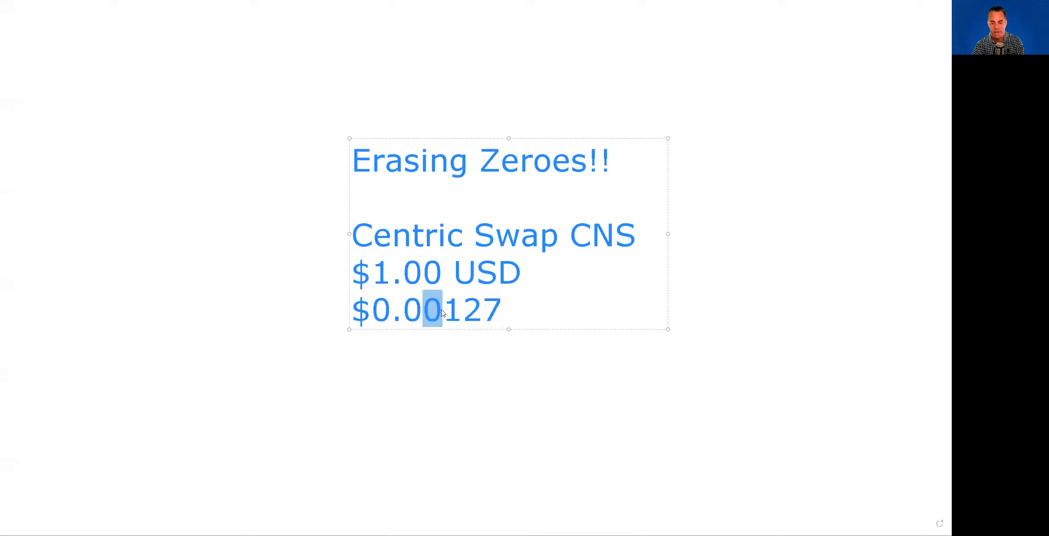
Erase two zeroes and add the multiplier so the last line reads '$0.127 100X'
key("Delete")
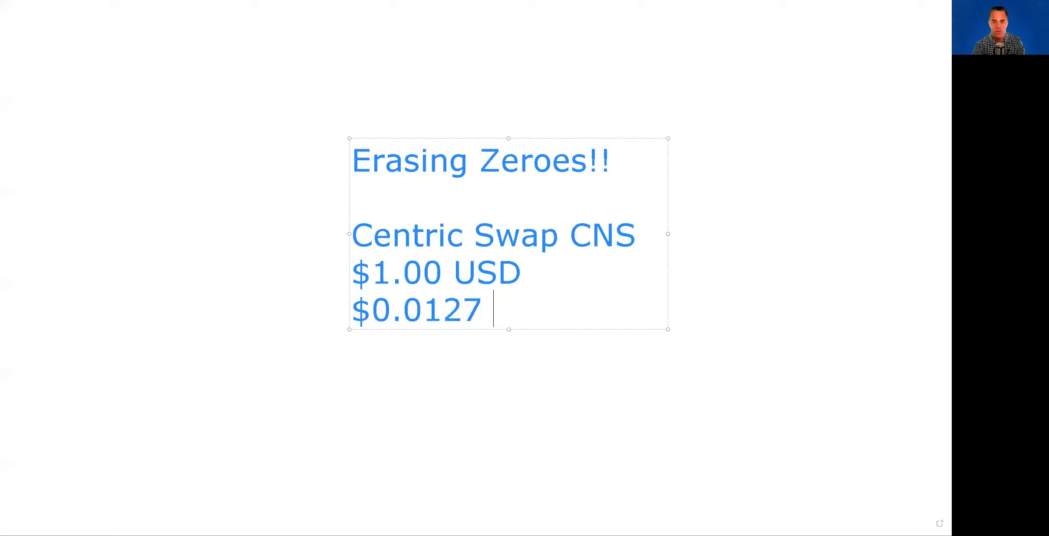
type("10X")
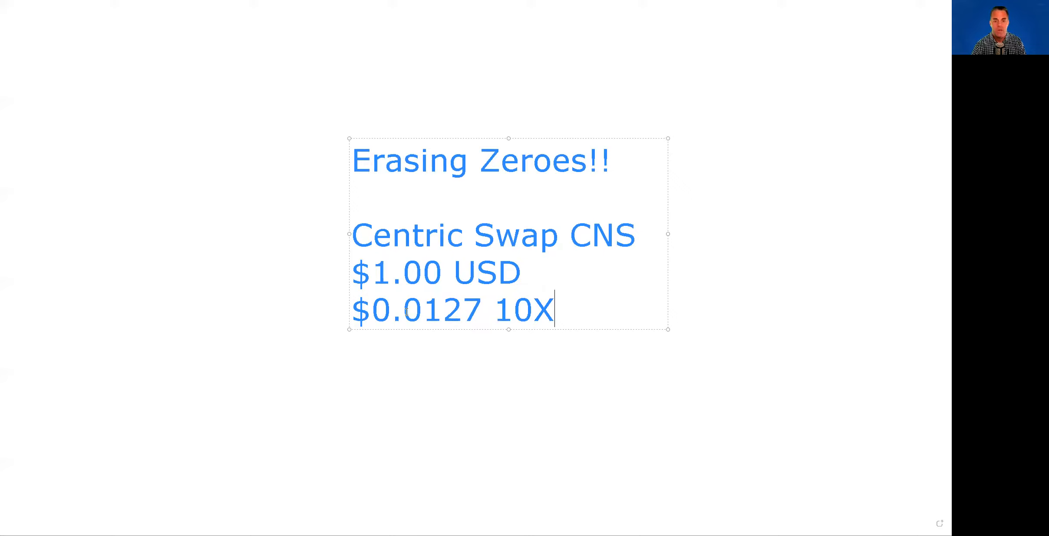
key("Backspace")
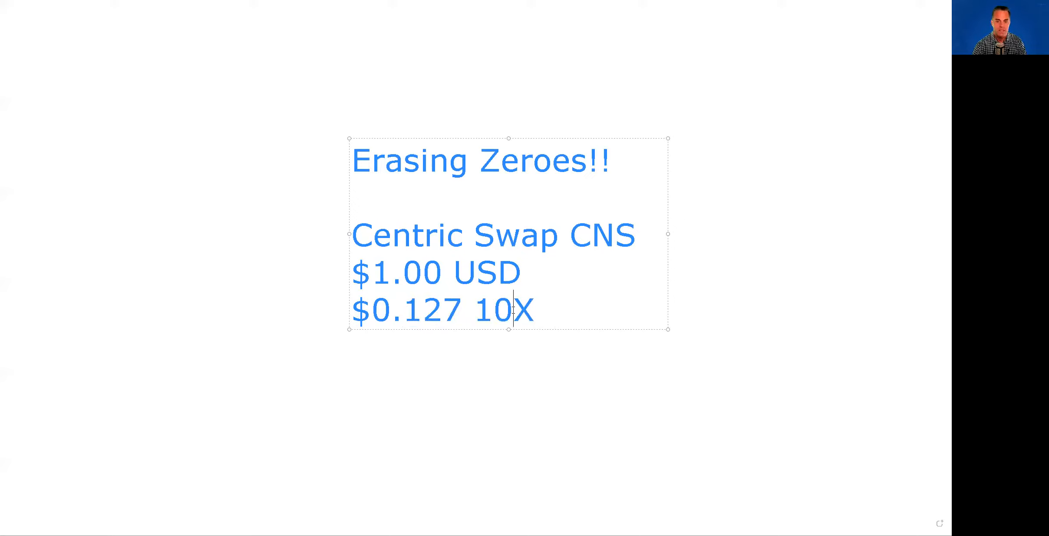
type("0")
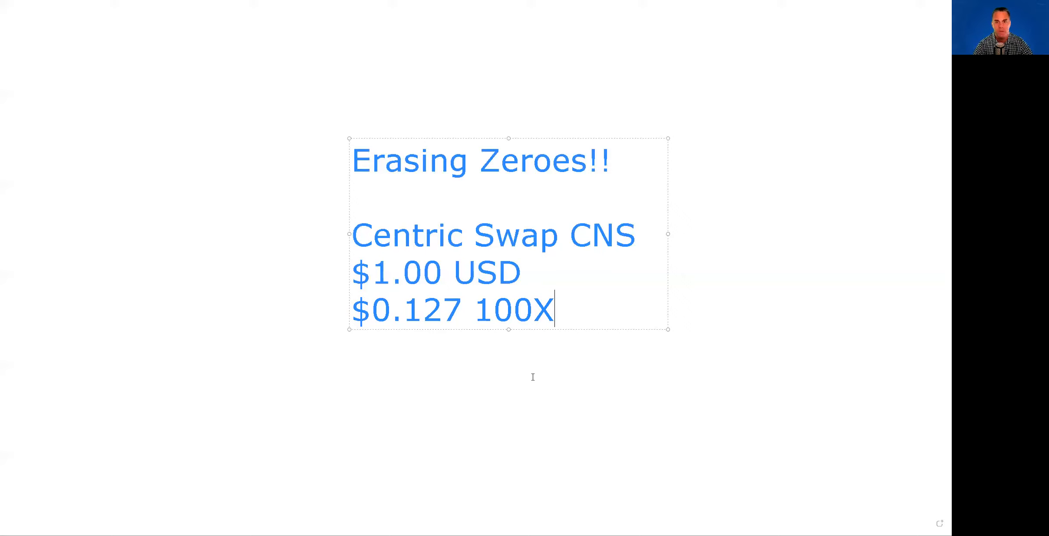
mouse_move(663, 252)
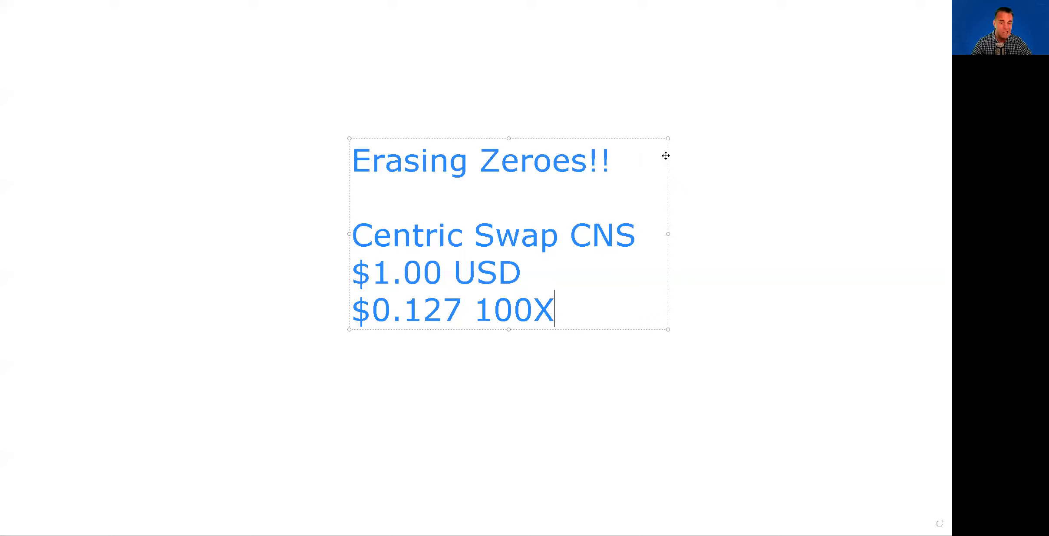
mouse_move(520, 242)
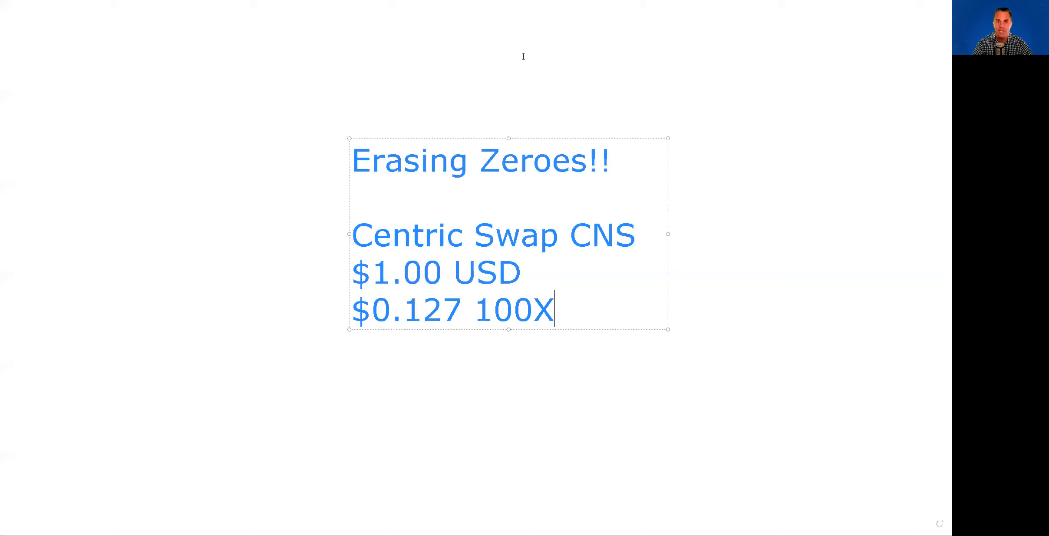
mouse_move(494, 89)
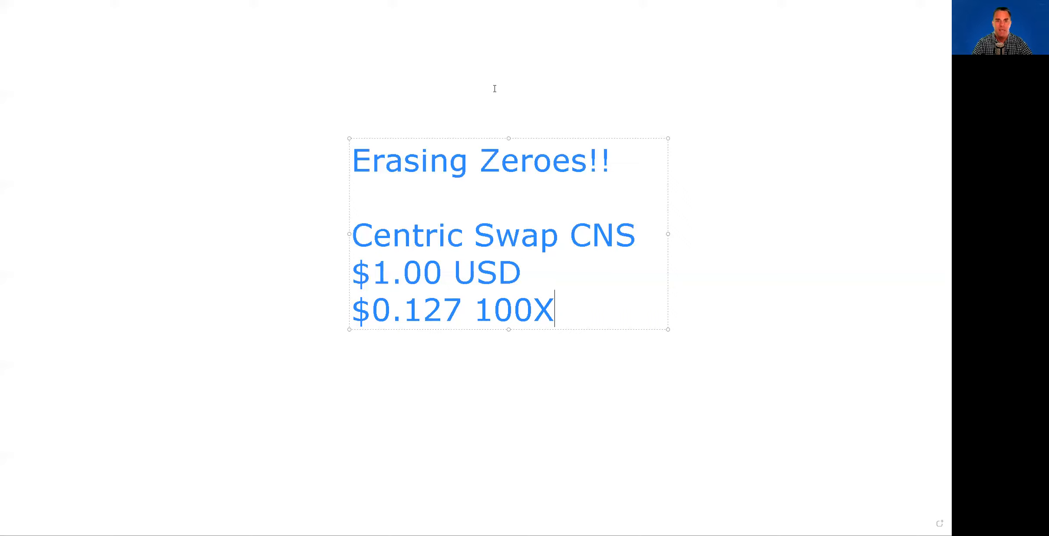
mouse_move(476, 81)
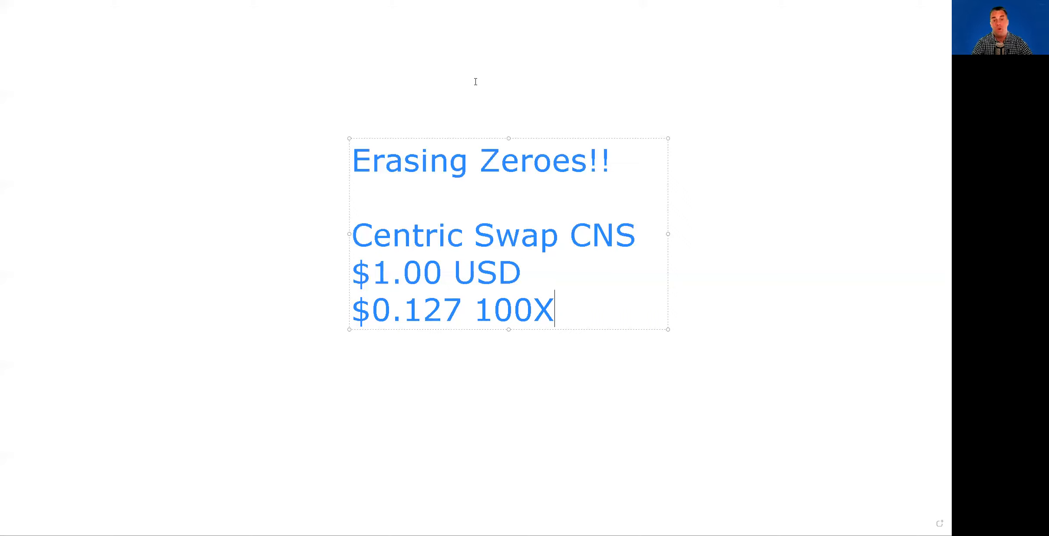
mouse_move(447, 65)
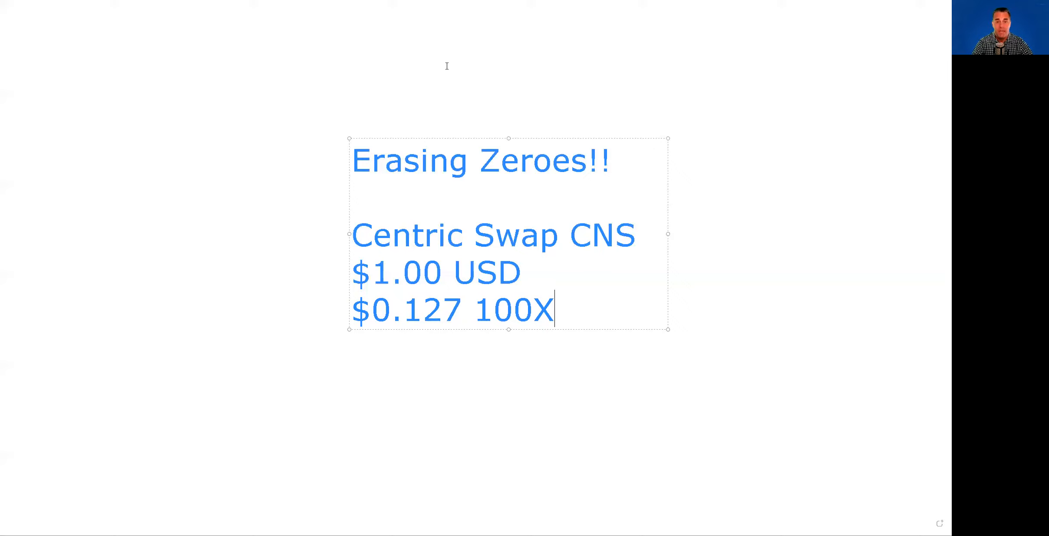
mouse_move(506, 76)
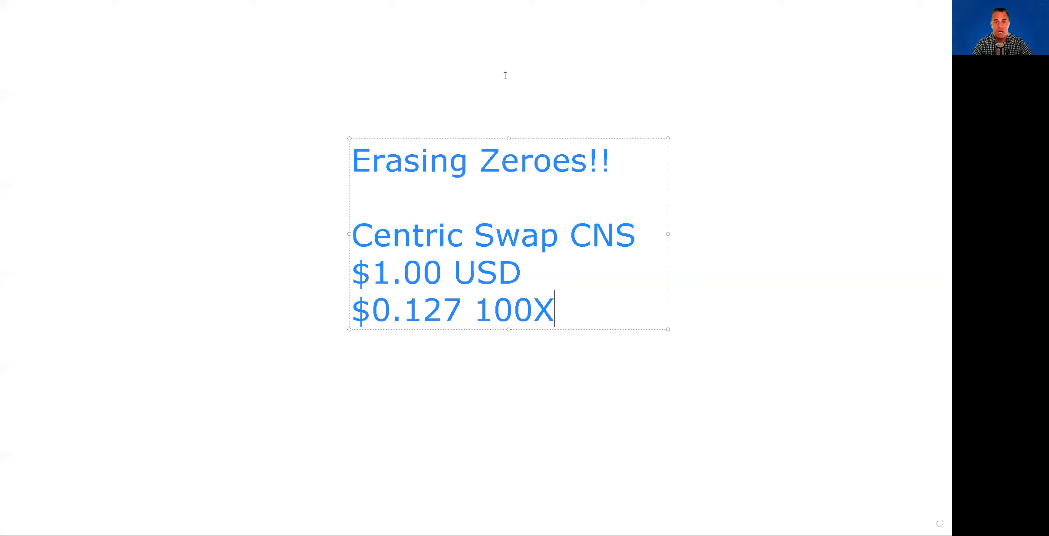